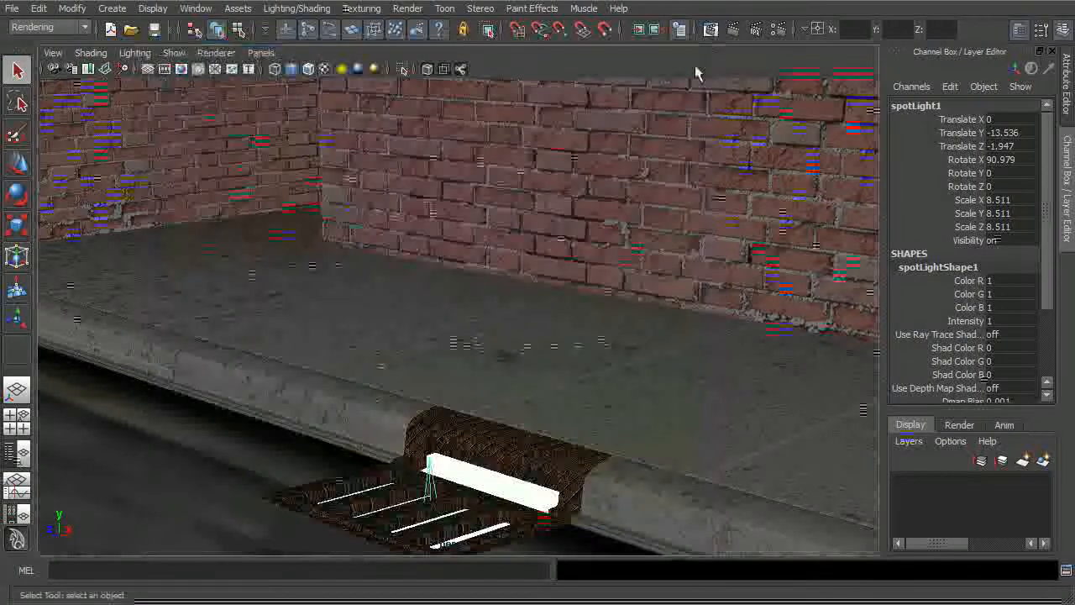
Select the sidewalk and switch to the four-pane top, front, side and perspective layout
left_click(534, 362)
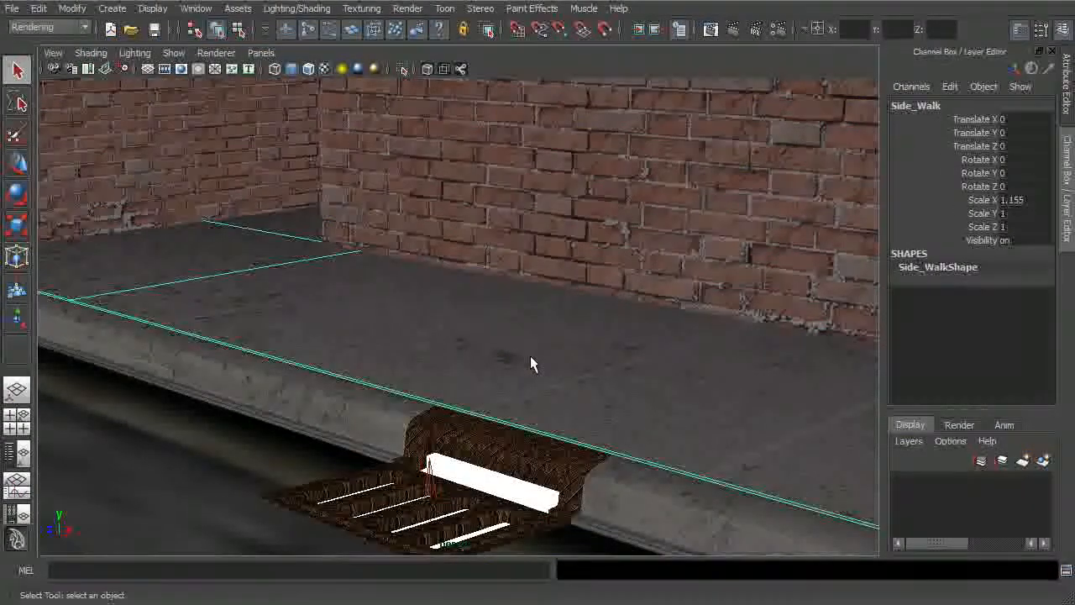
key("space")
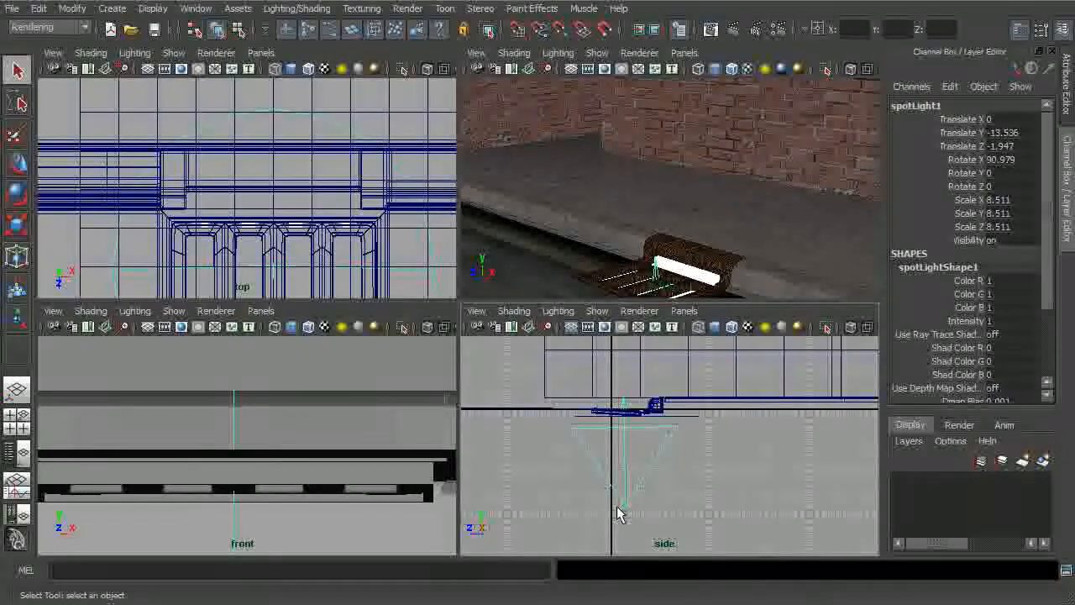
mouse_move(613, 489)
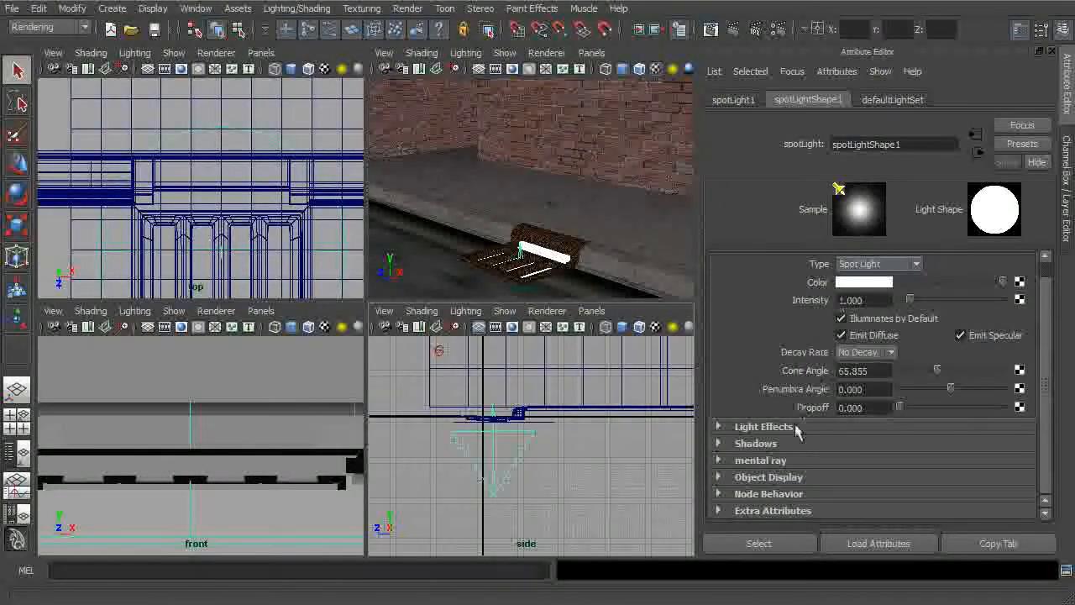
mouse_move(747, 430)
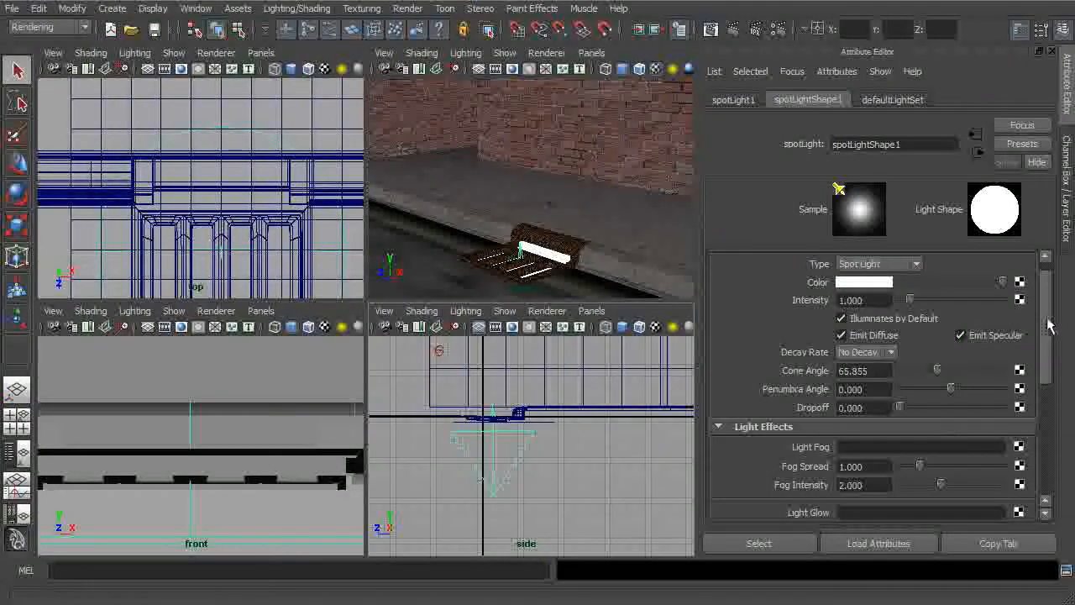
Scroll spotLightShape1's attributes down to the Light Effects fog settings
scroll("down", 3)
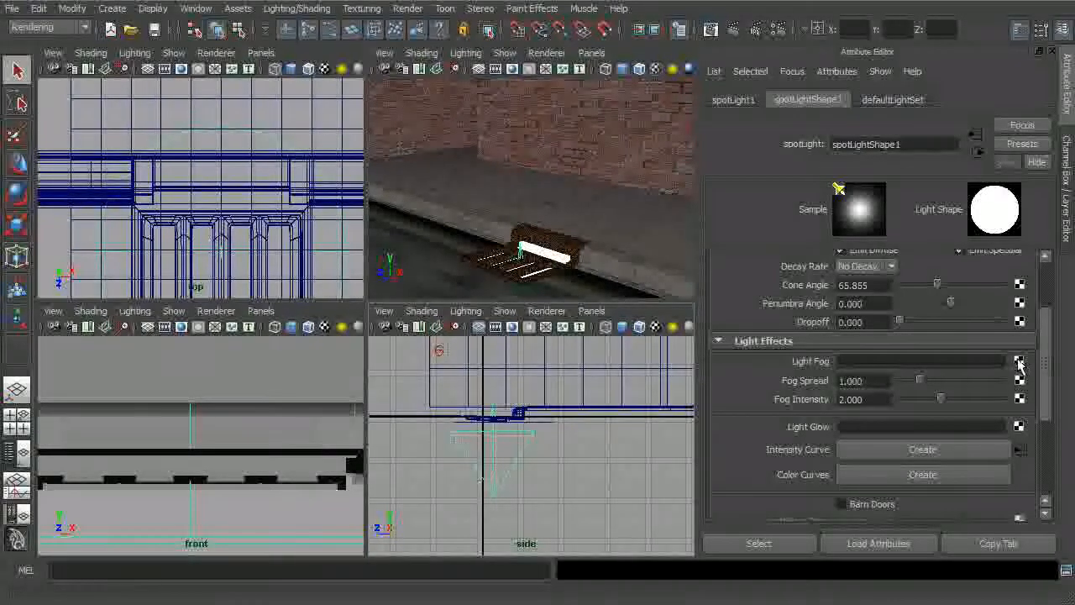
Create a lightFog1 node on the spotlight's Light Fog attribute
left_click(1020, 361)
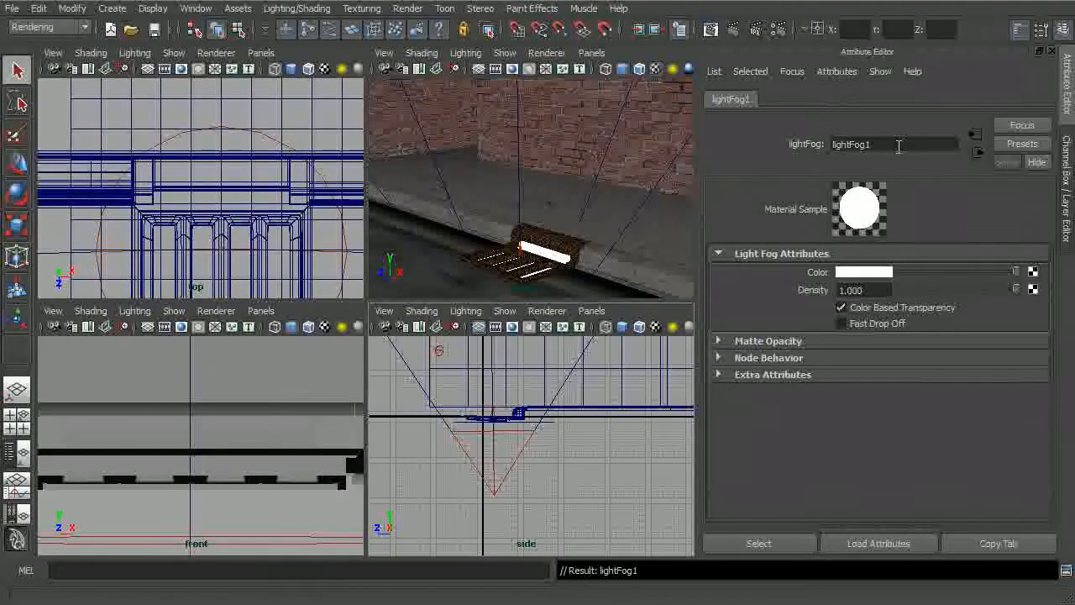
mouse_move(608, 259)
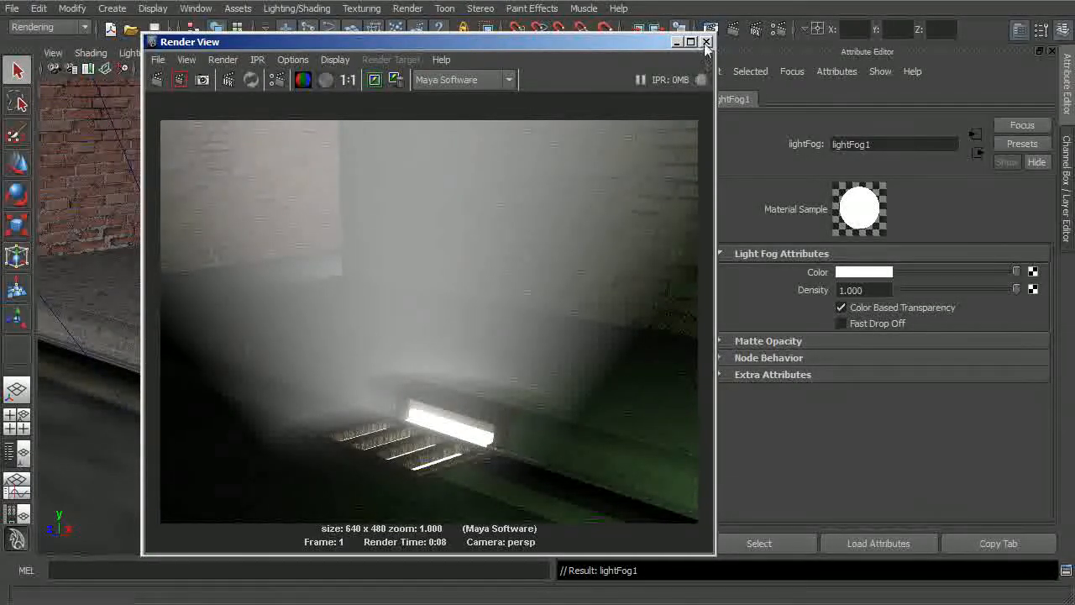
Close the render preview and turn on Use Depth Map Shadows for the spotlight
left_click(705, 42)
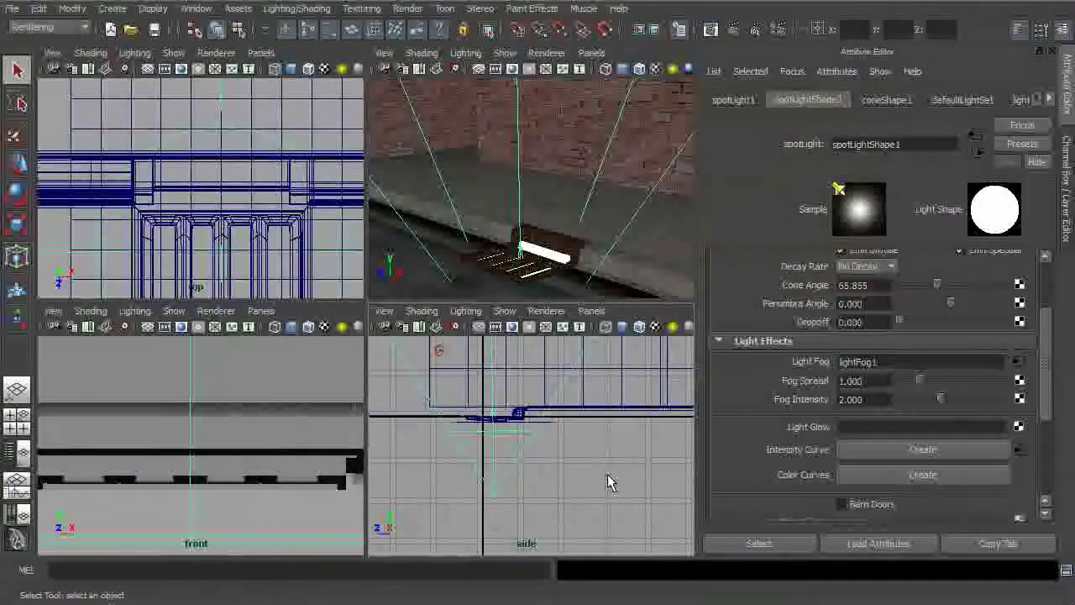
scroll("down", 3)
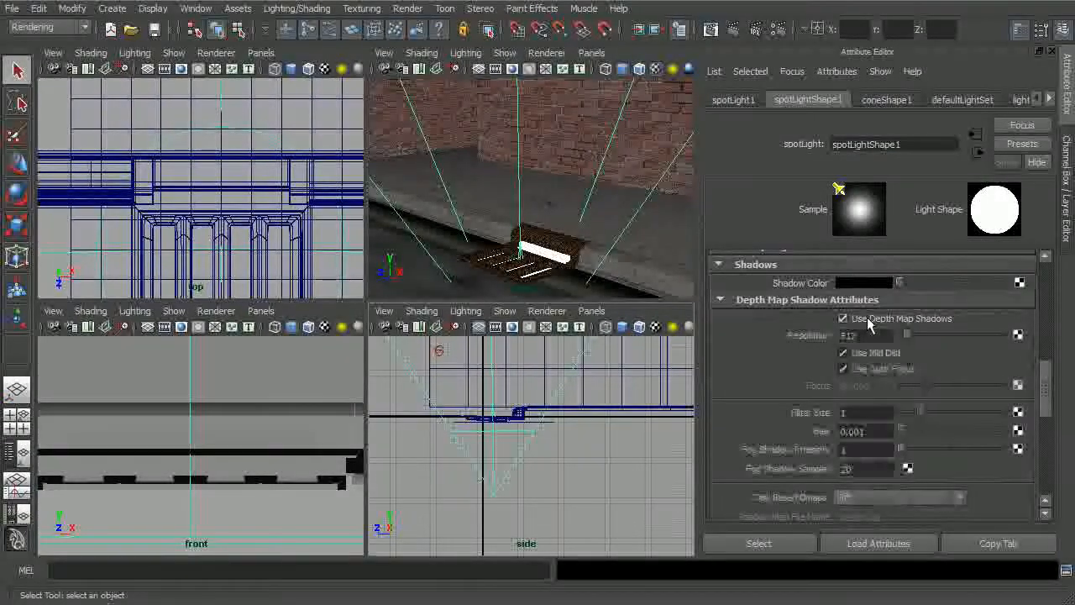
left_click(842, 318)
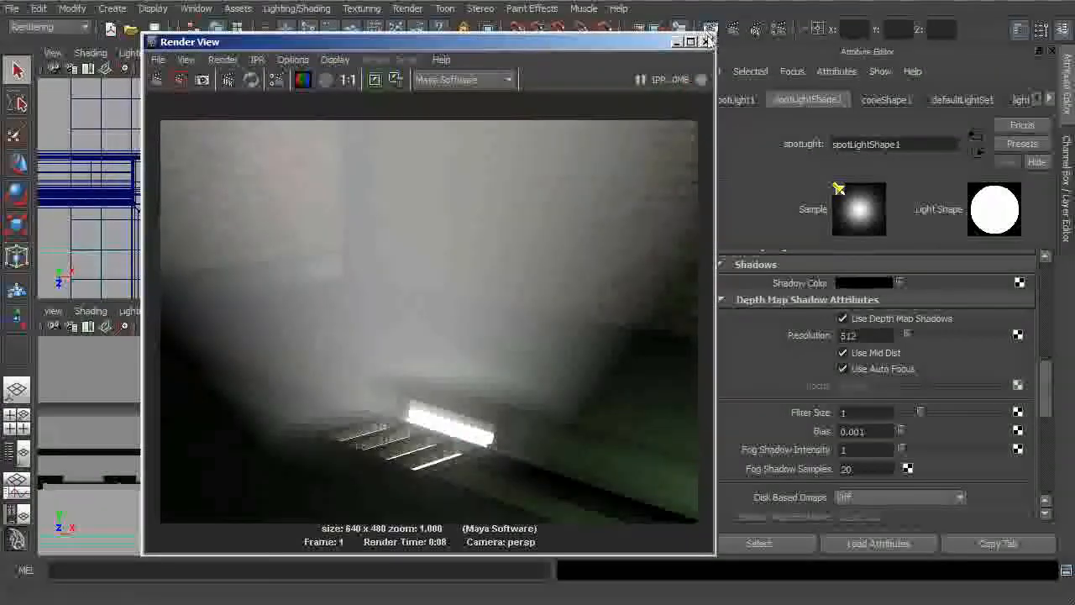
Keep the shadowed render, re-render, then set Fog Shadow Intensity to 2 and render
left_click(373, 80)
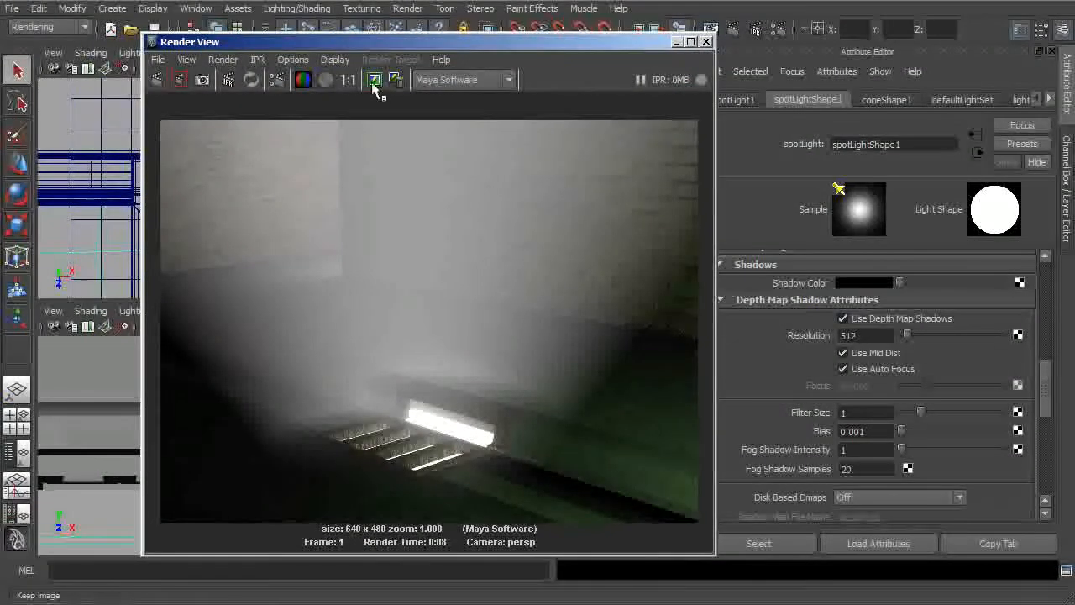
left_click(372, 80)
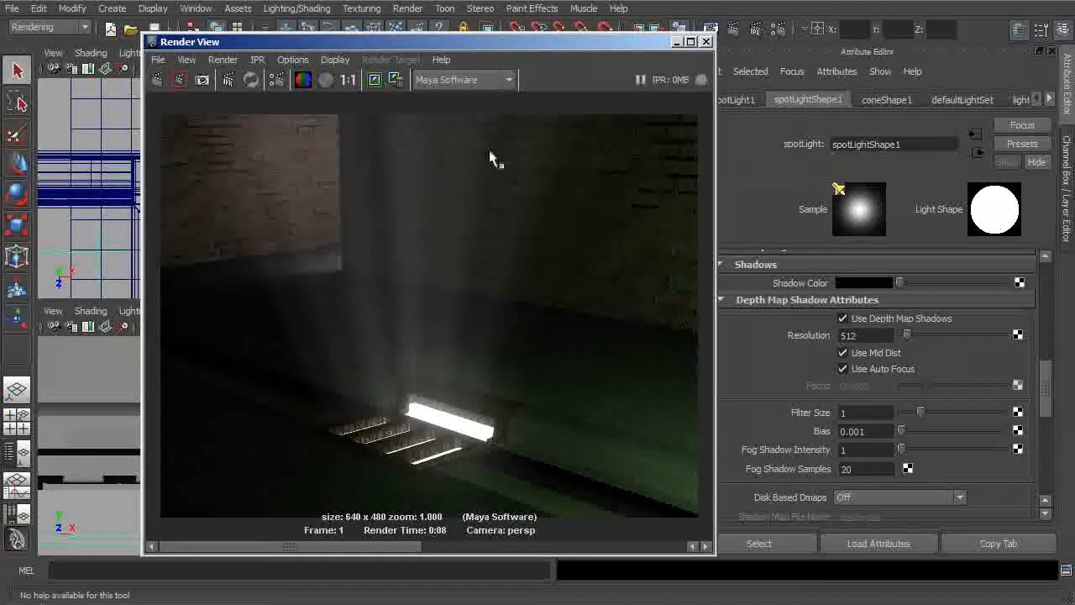
mouse_move(385, 446)
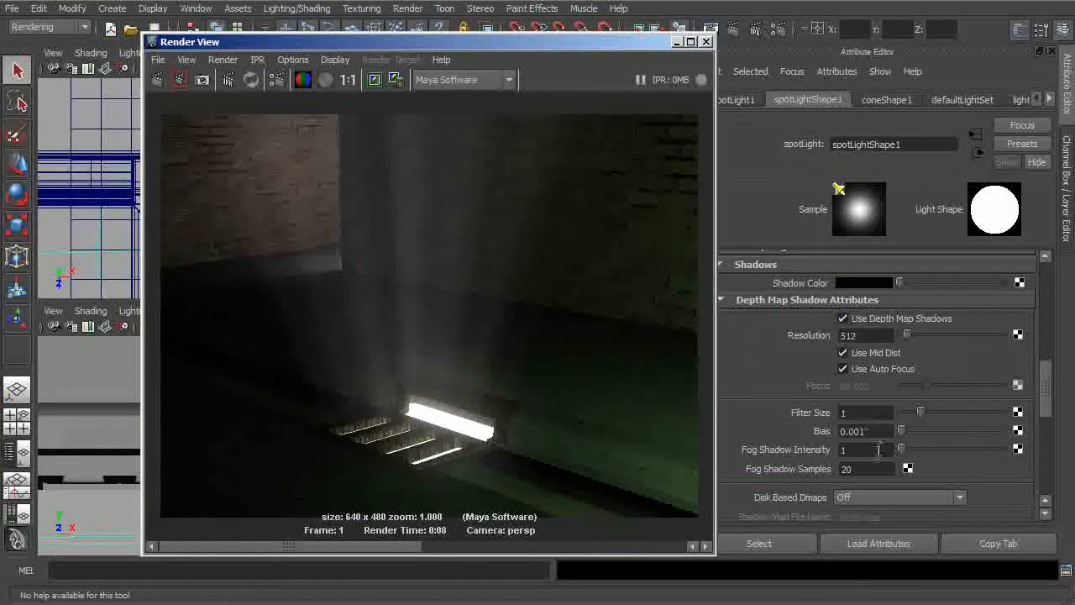
left_click(864, 449)
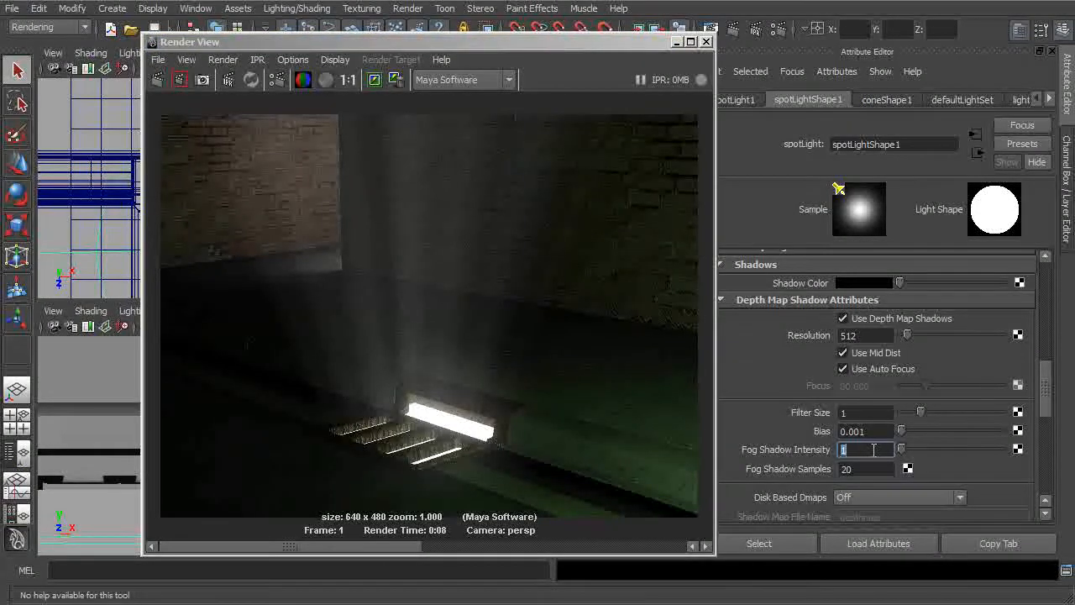
left_click(865, 469)
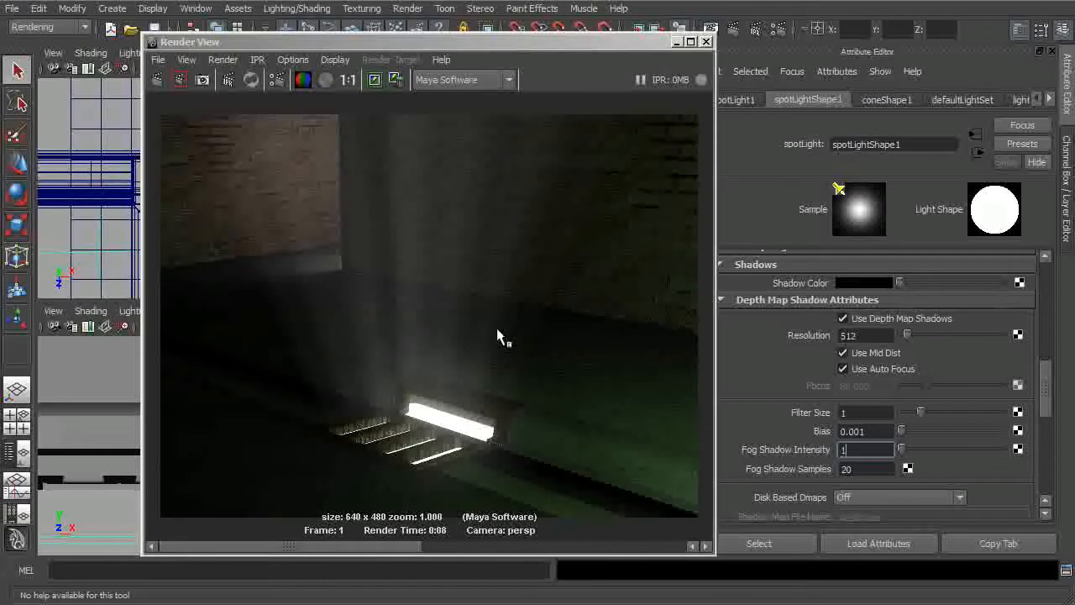
left_click(865, 449)
type("2")
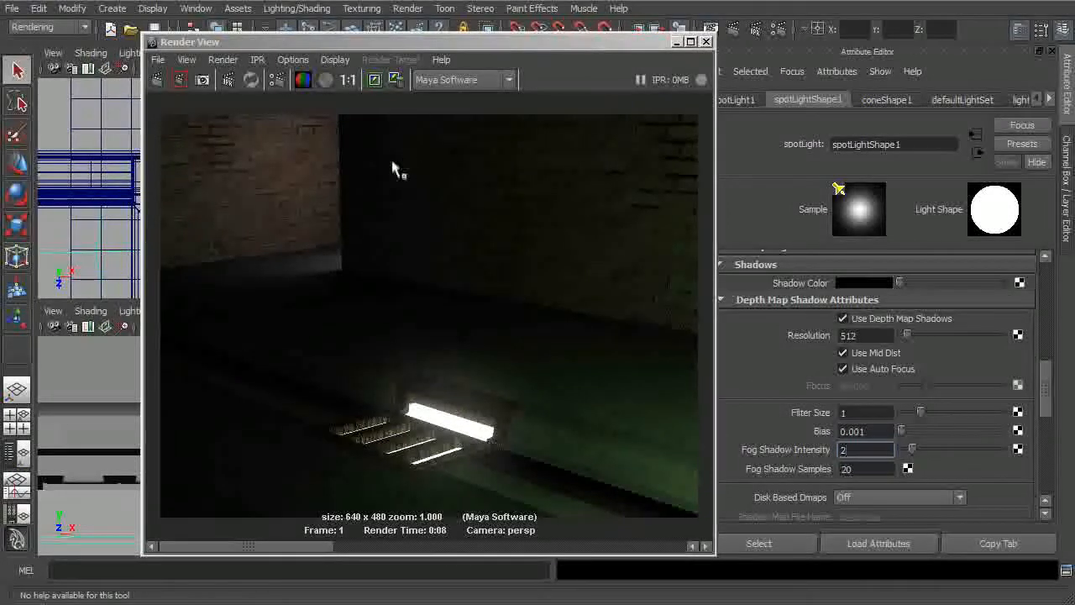
Re-render the grate scene at fog shadow intensity 2
left_click(178, 80)
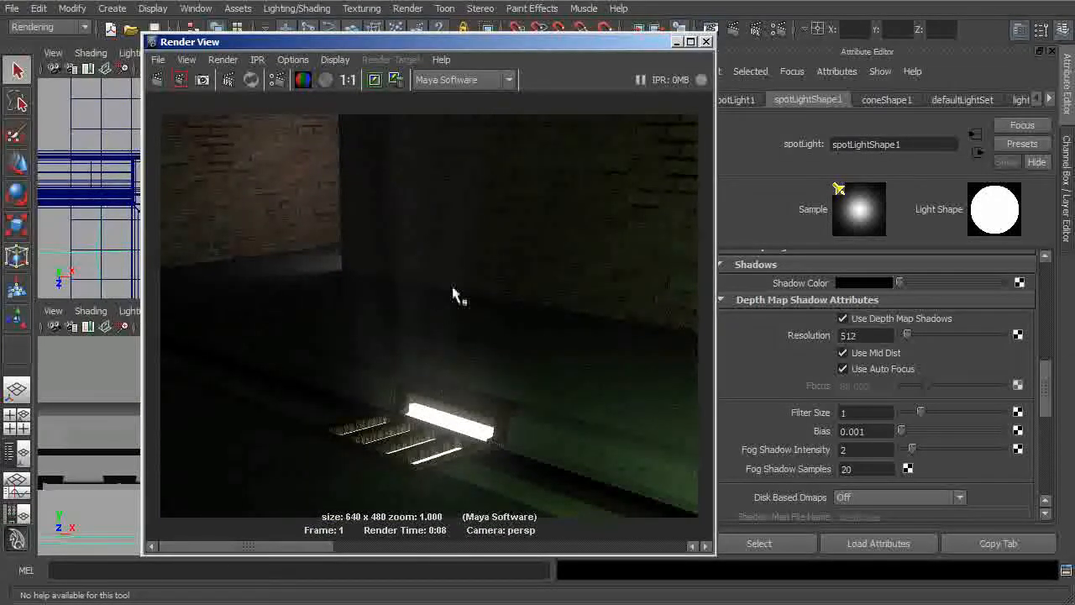
mouse_move(355, 544)
type("1")
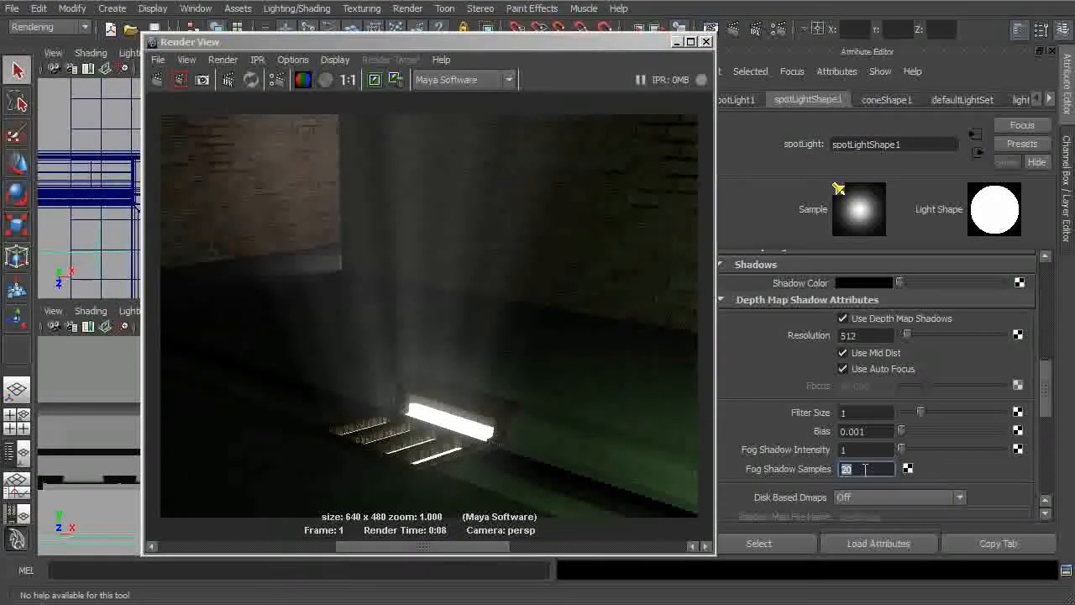
Set Fog Shadow Samples to 30 and re-render the grate scene
type("30")
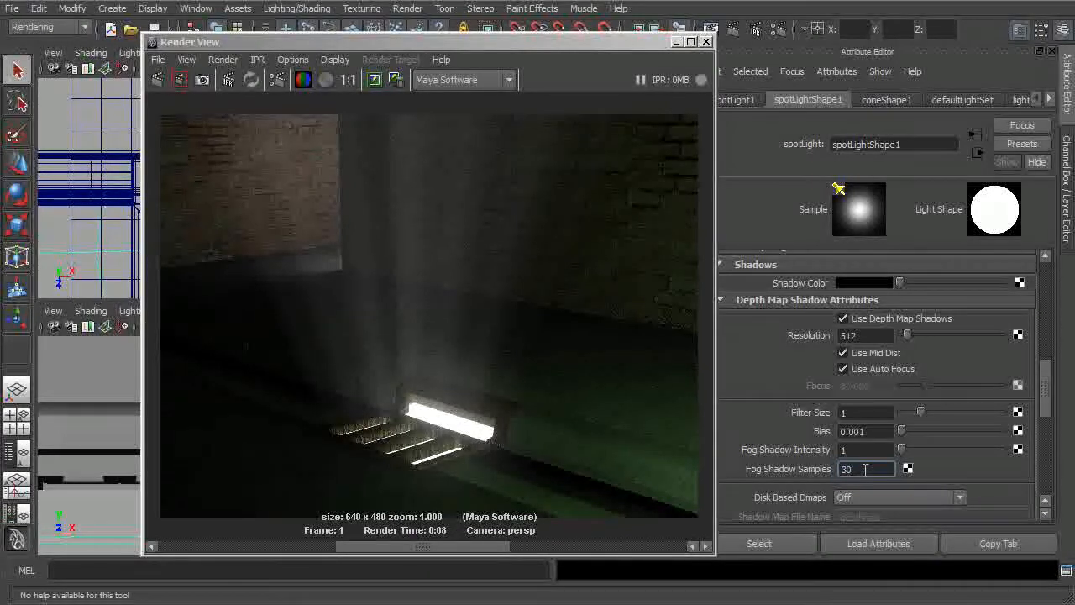
left_click(171, 80)
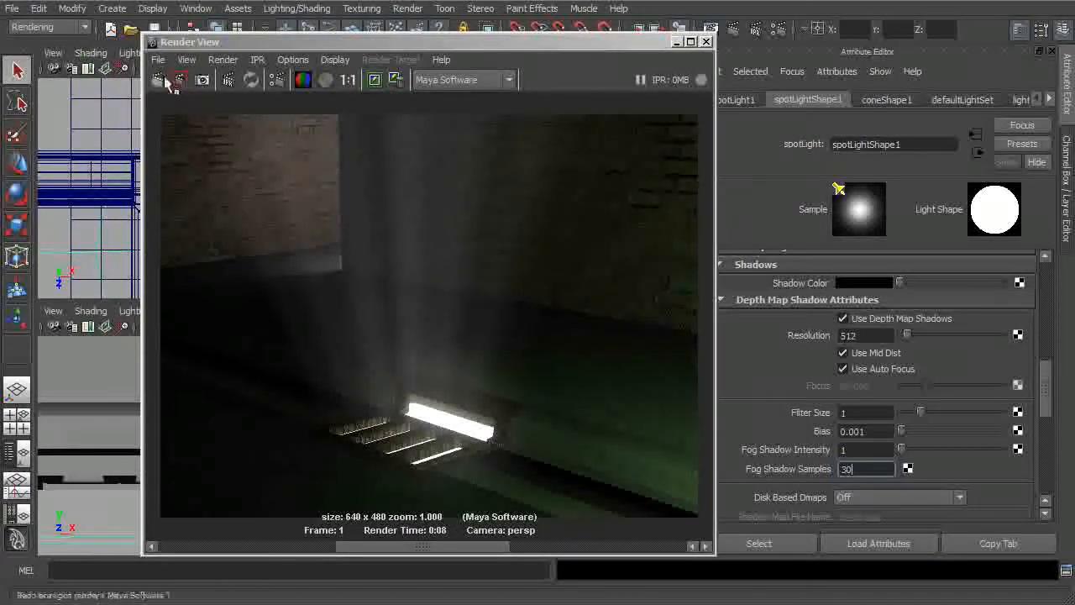
left_click(179, 79)
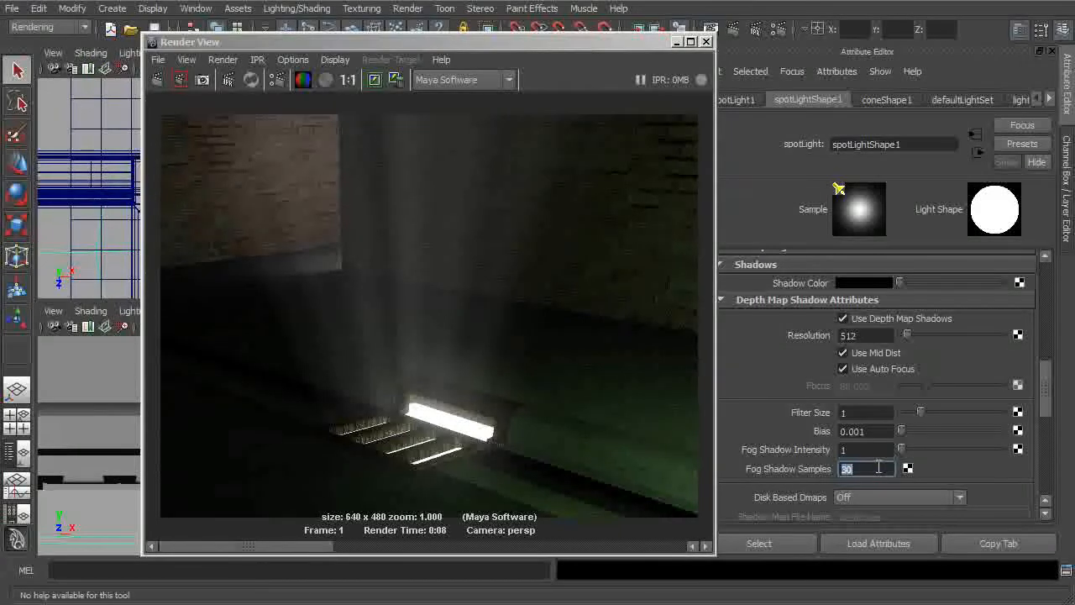
mouse_move(393, 258)
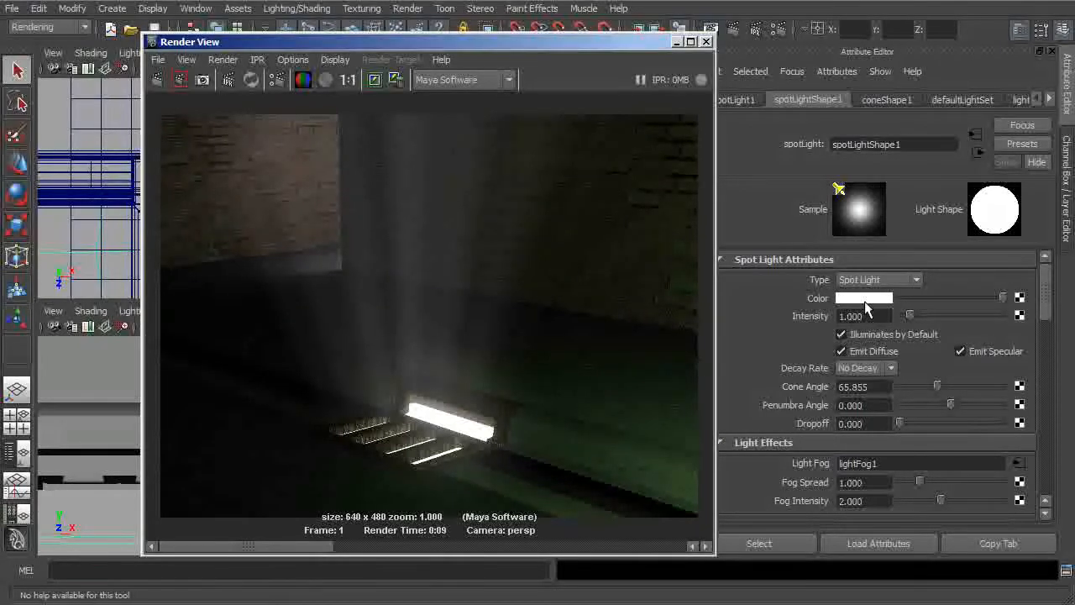
Make the spotlight colour green and re-render the green foggy beam
left_click(863, 298)
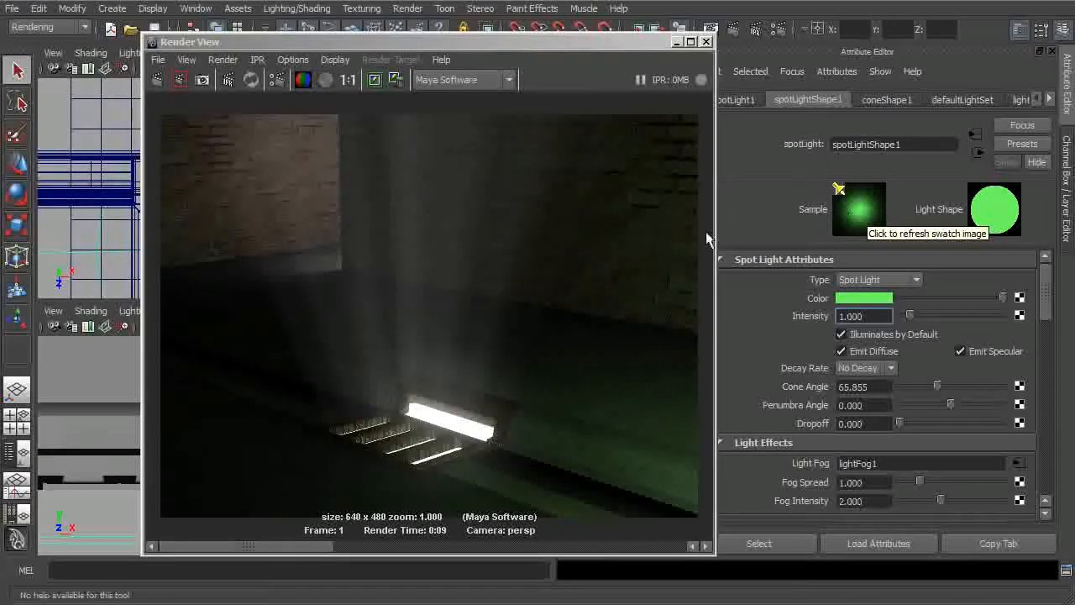
mouse_move(302, 80)
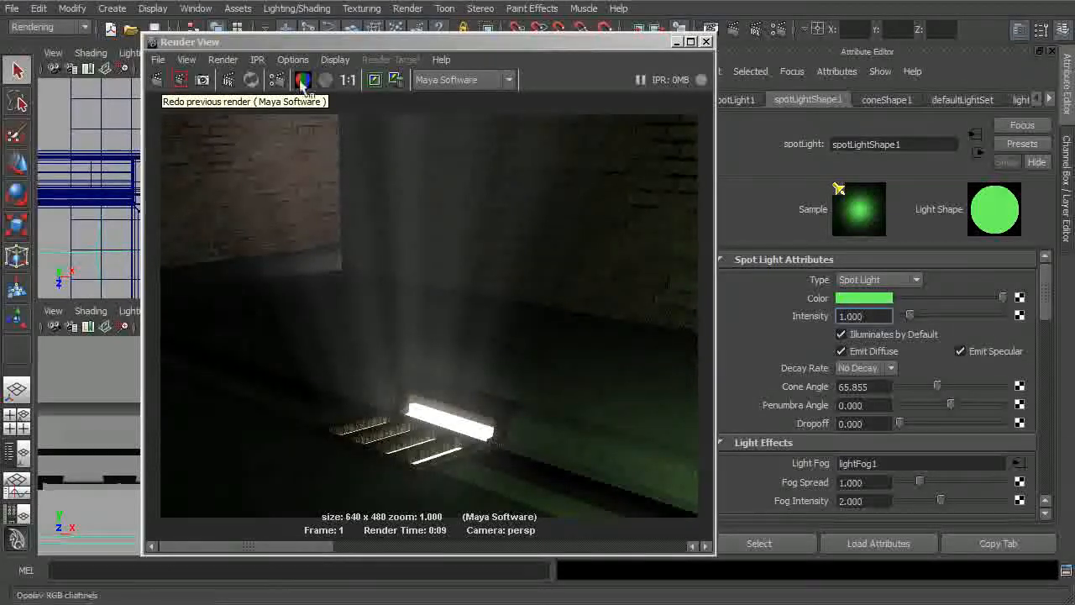
left_click(302, 79)
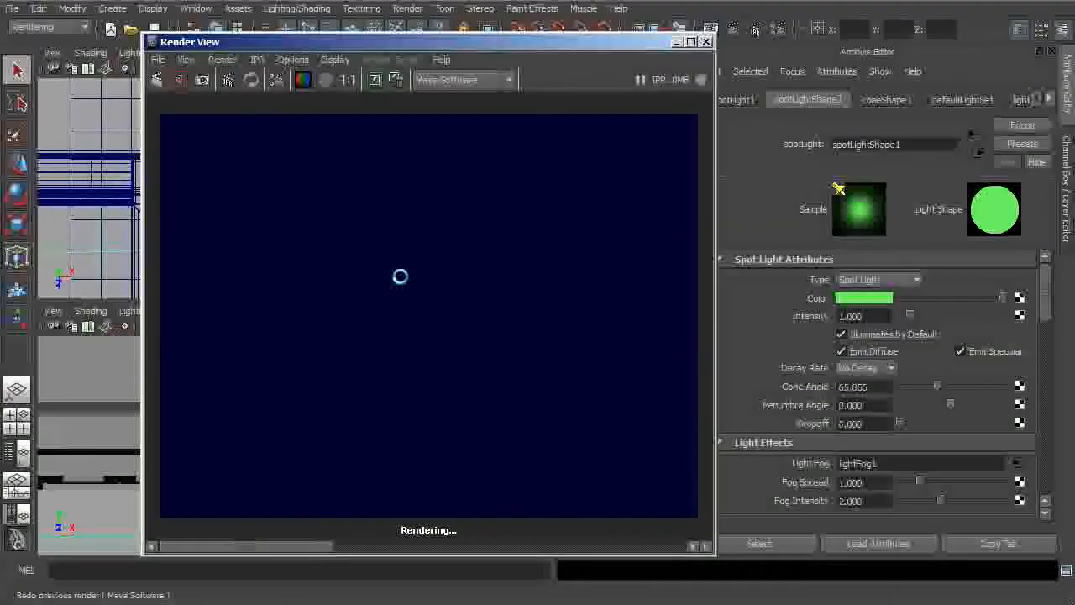
left_click(178, 79)
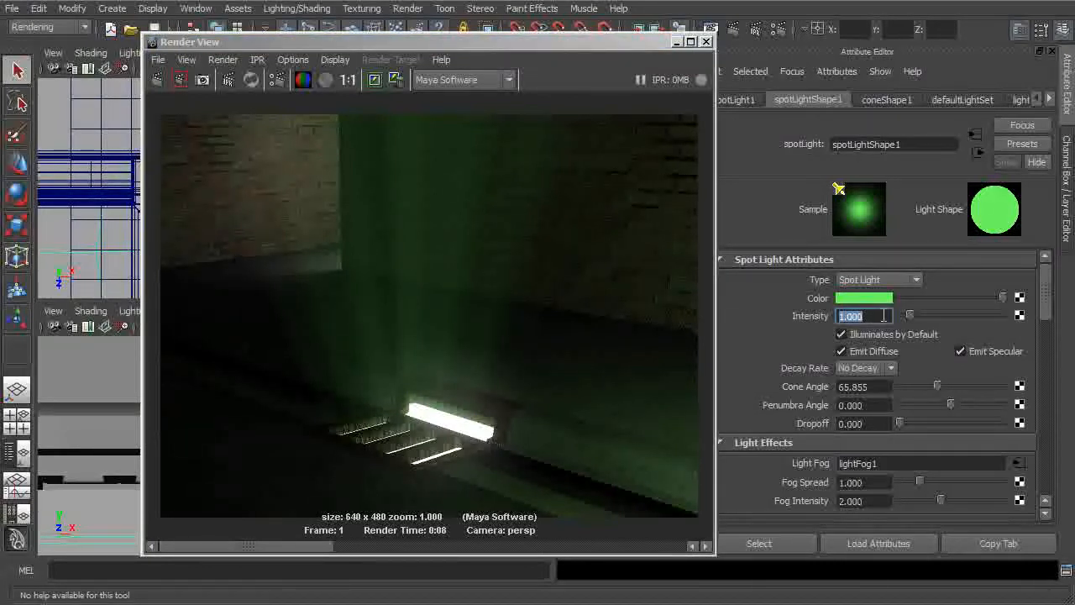
Set spotlight intensity to 0.2 and re-render the dimmer green fog
type(".2")
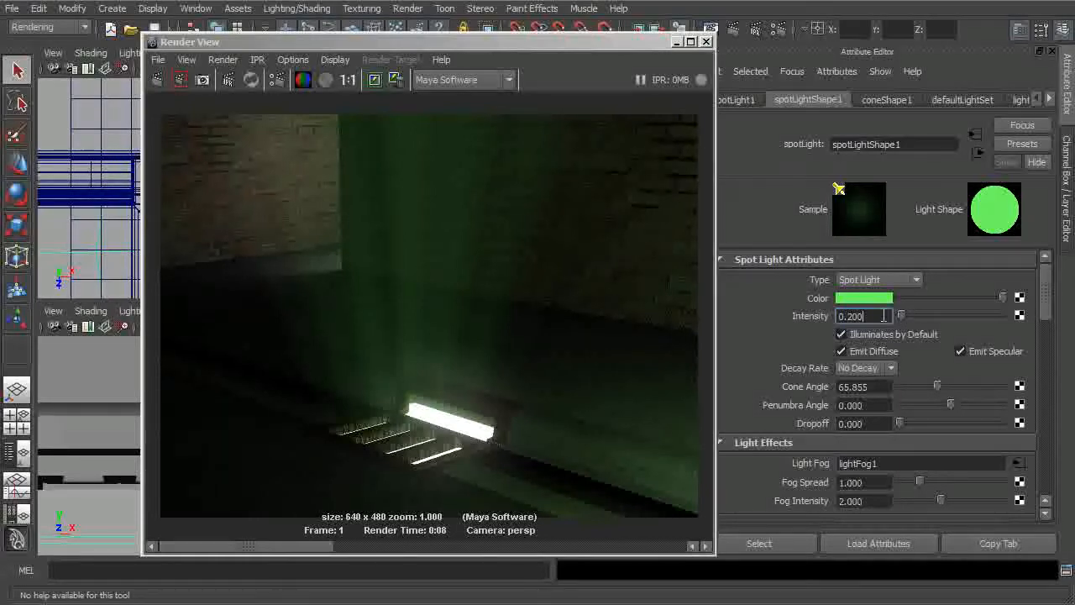
left_click(325, 79)
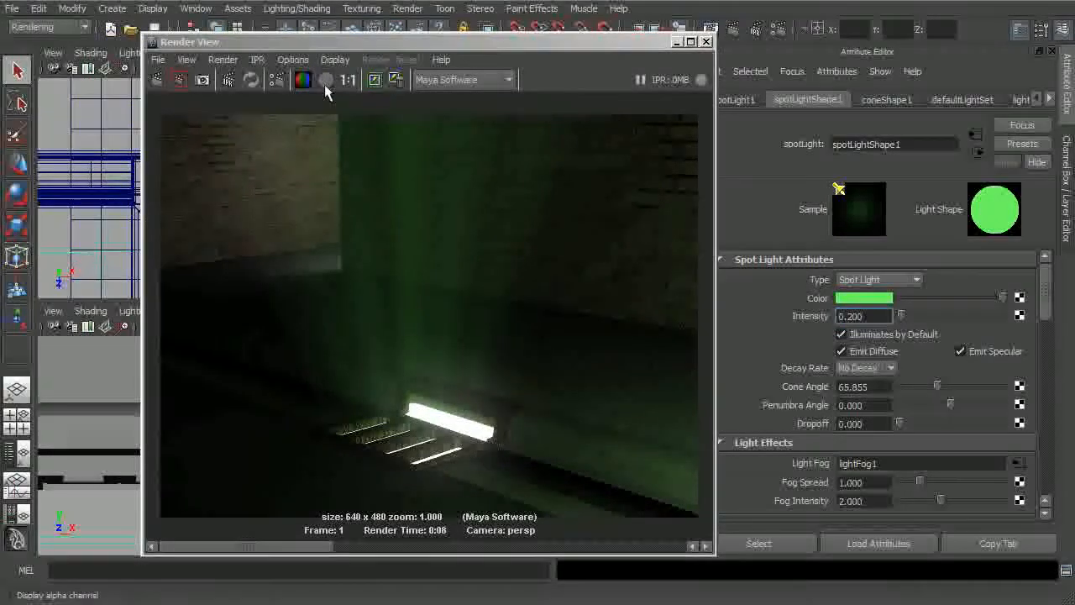
left_click(177, 79)
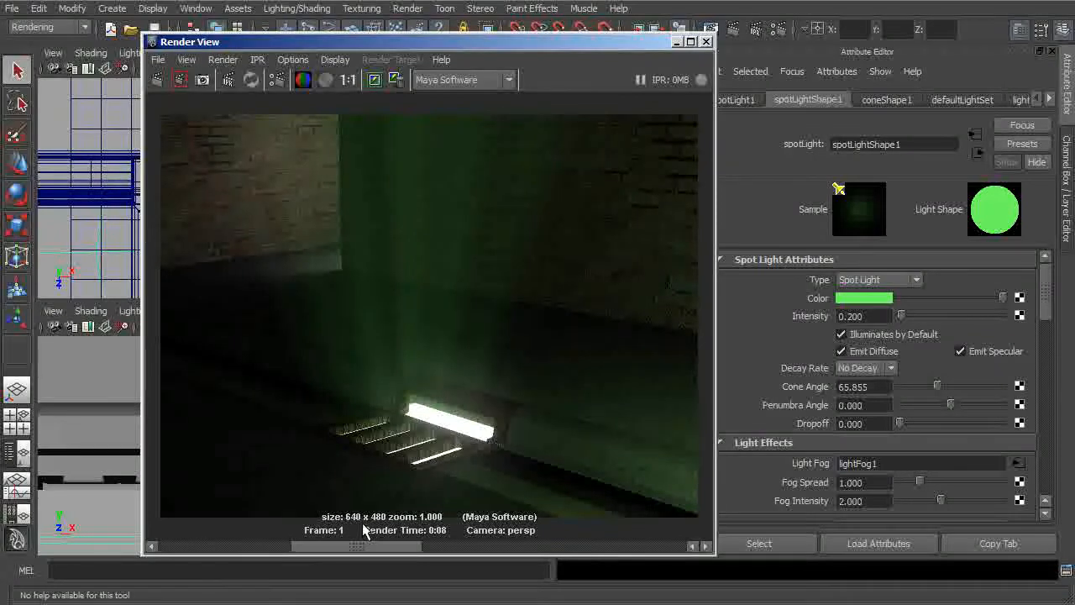
left_click(863, 316)
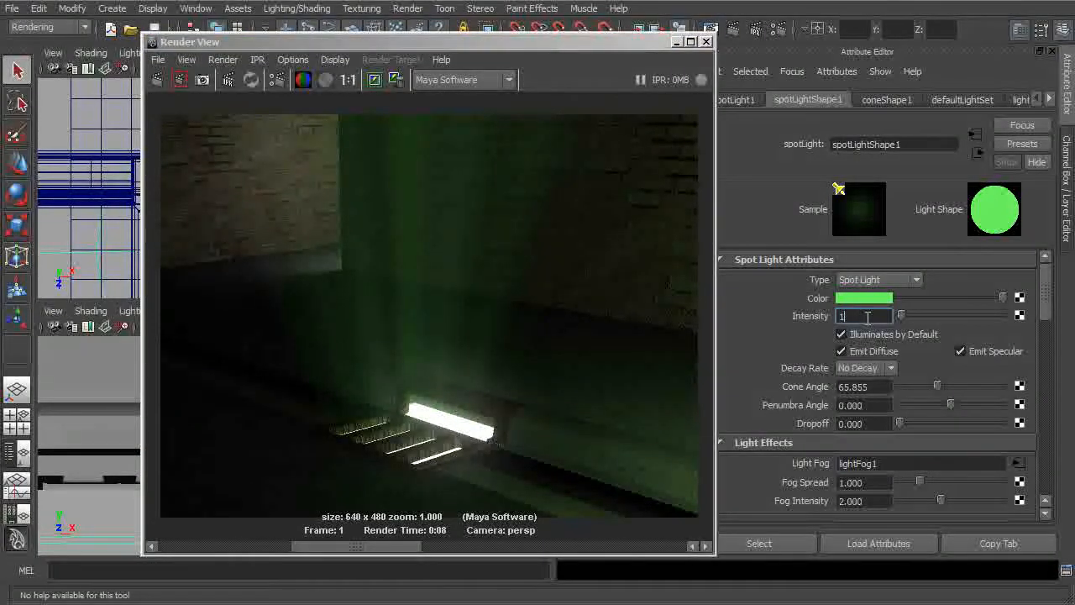
Enter spotlight intensity 1.300 and re-render the brighter green light shafts
type("1.300")
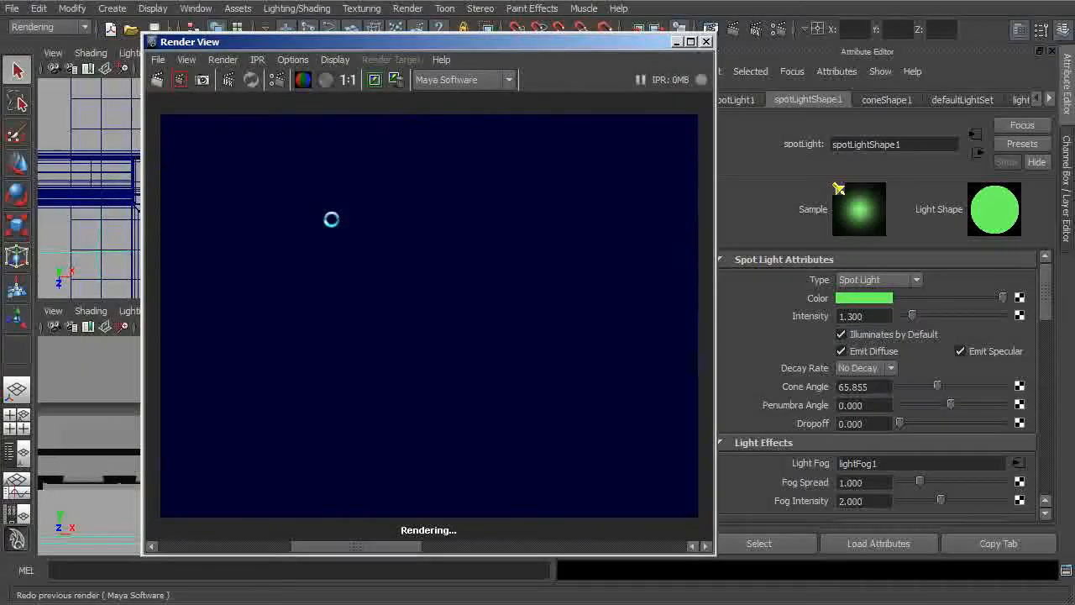
left_click(178, 79)
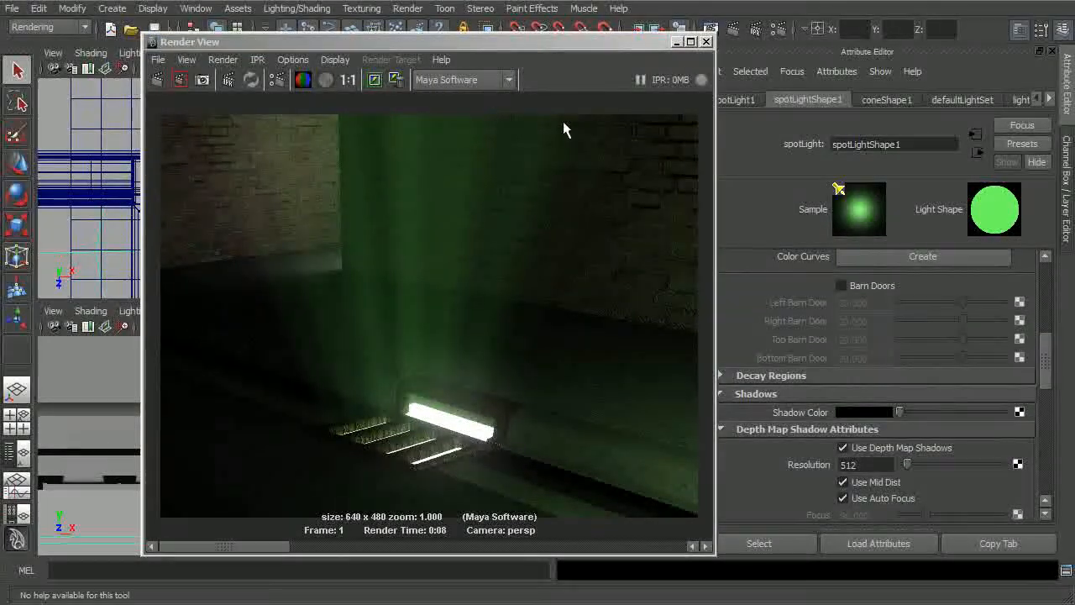
mouse_move(462, 80)
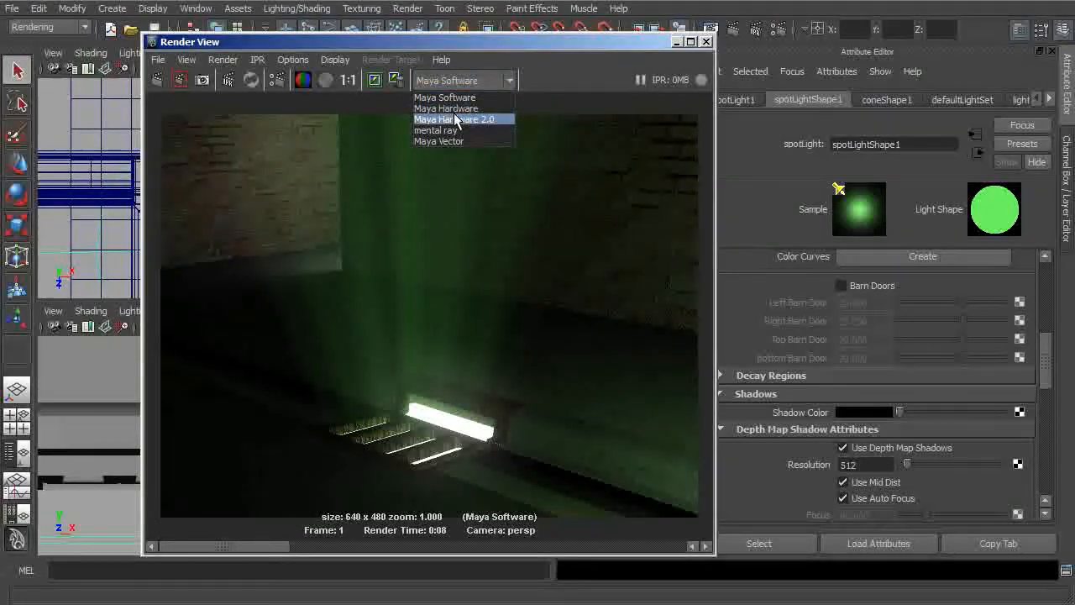
Choose mental ray from the Render View renderer dropdown instead of Maya Software
left_click(438, 130)
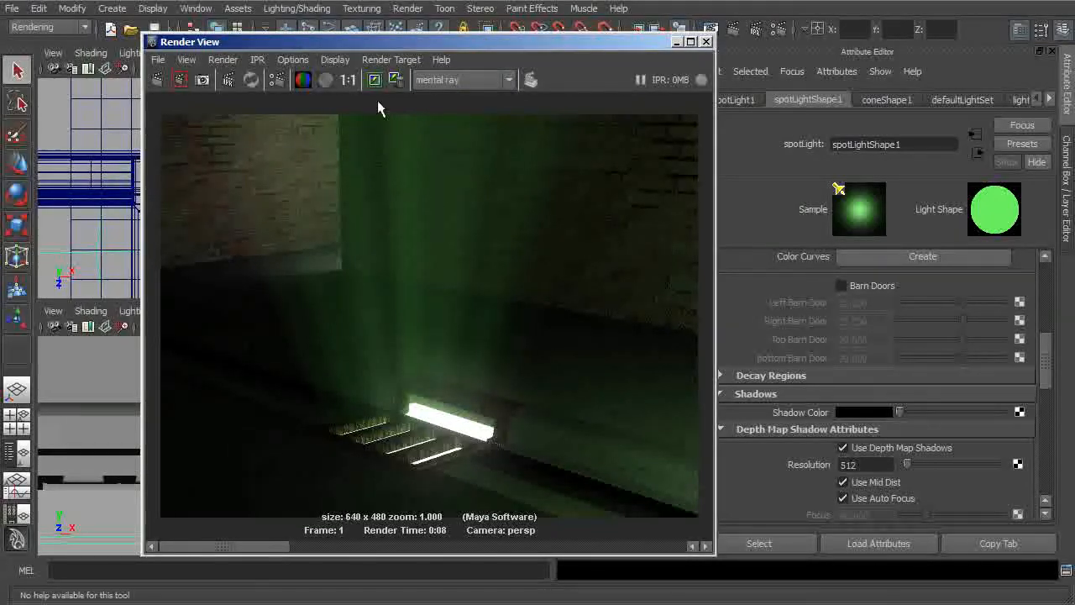